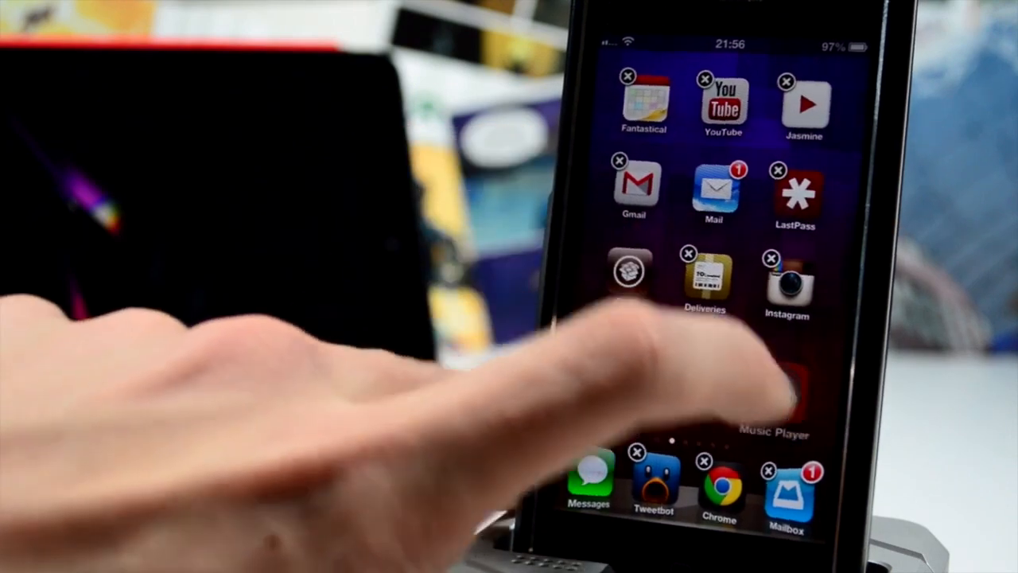
scroll("left", 3)
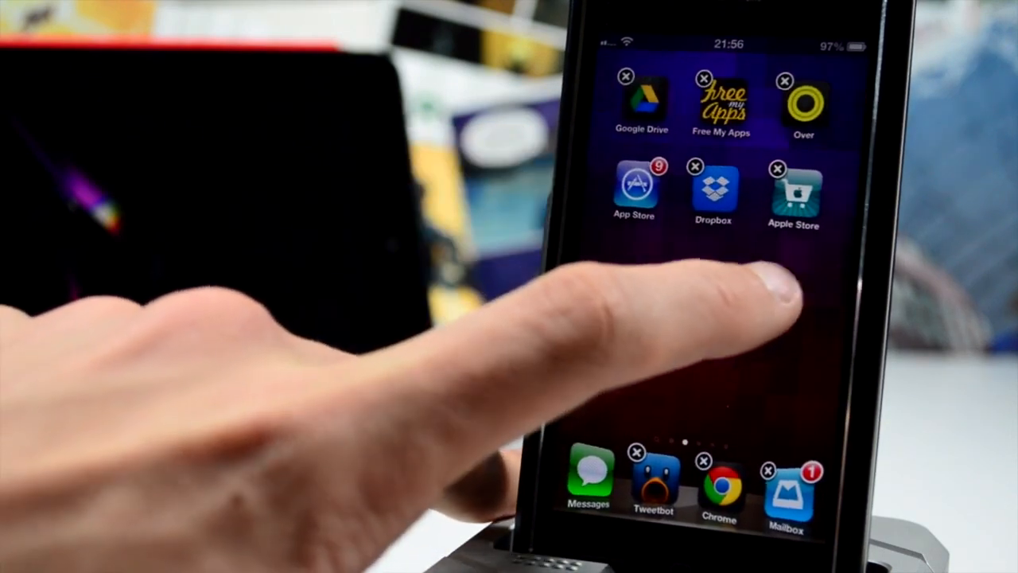